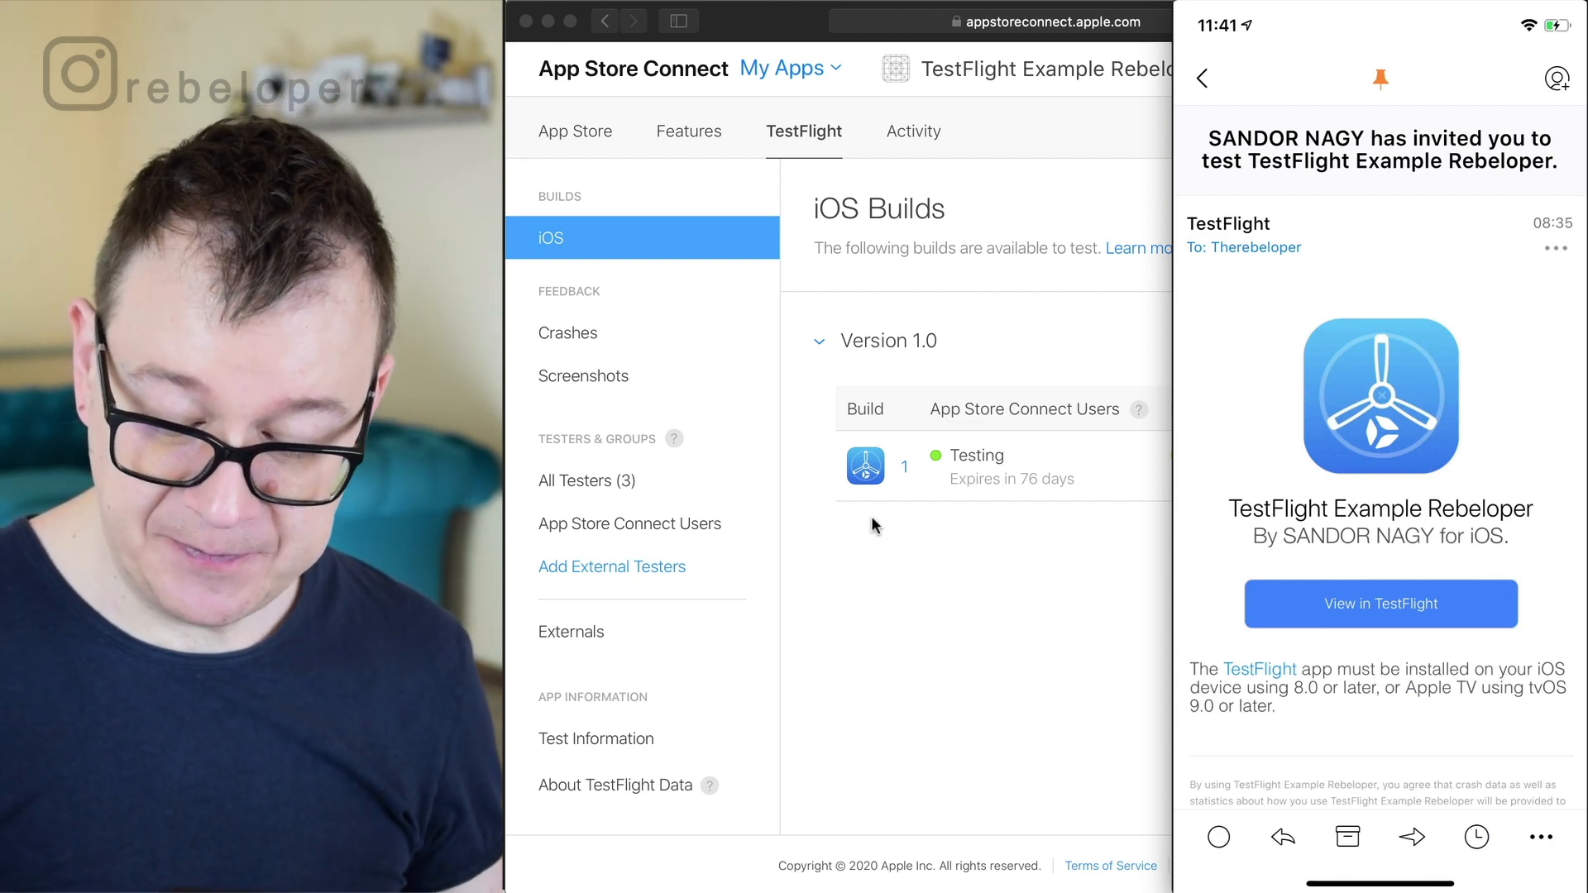
left_click(1379, 603)
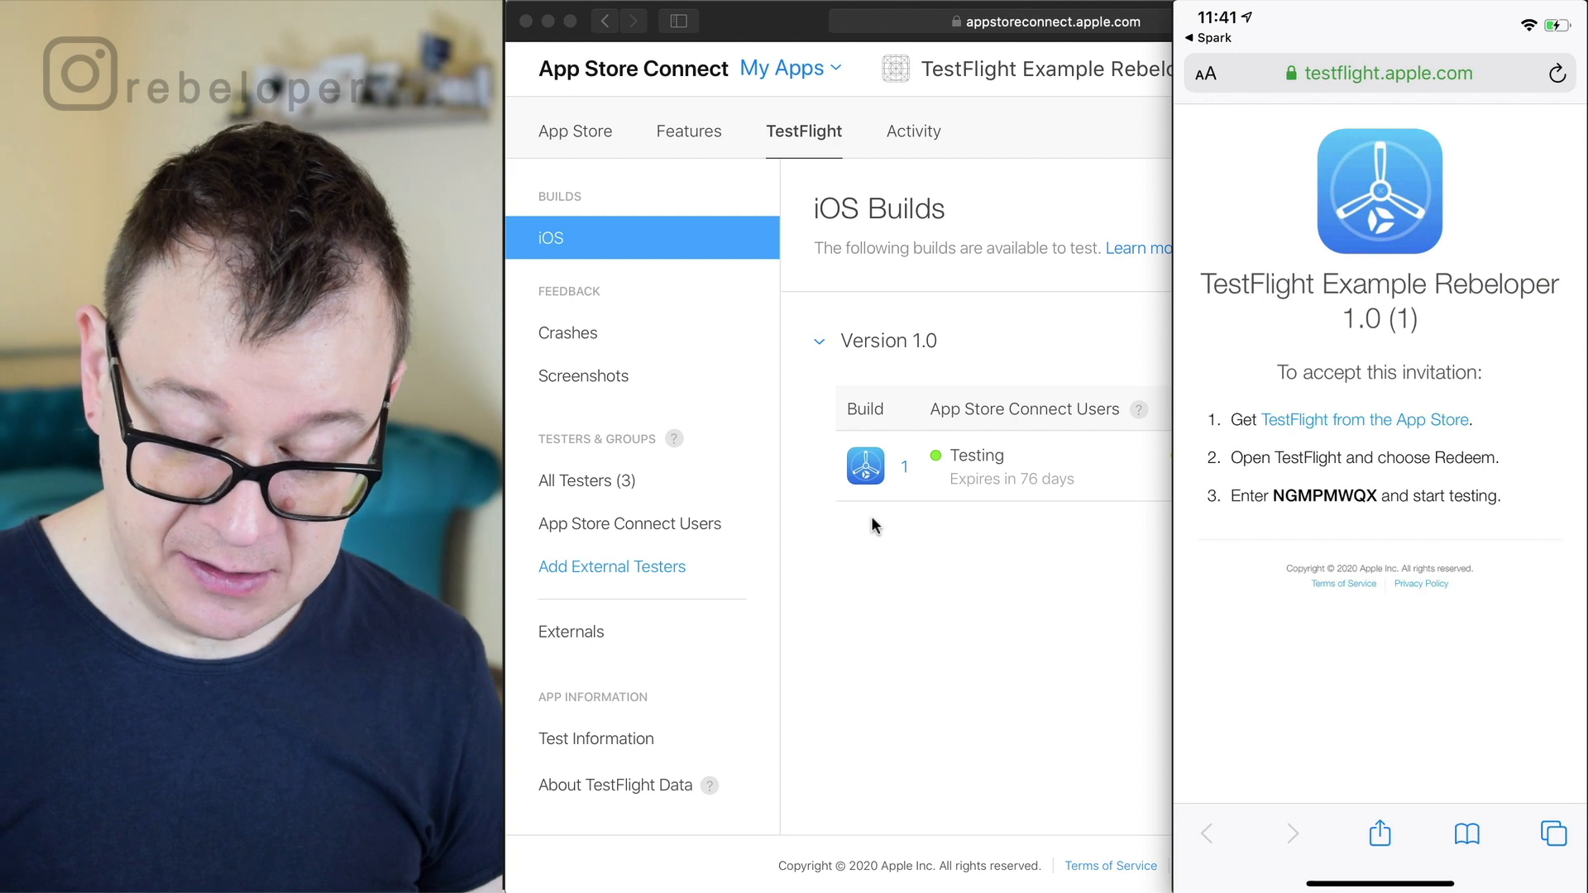
double_click(1327, 495)
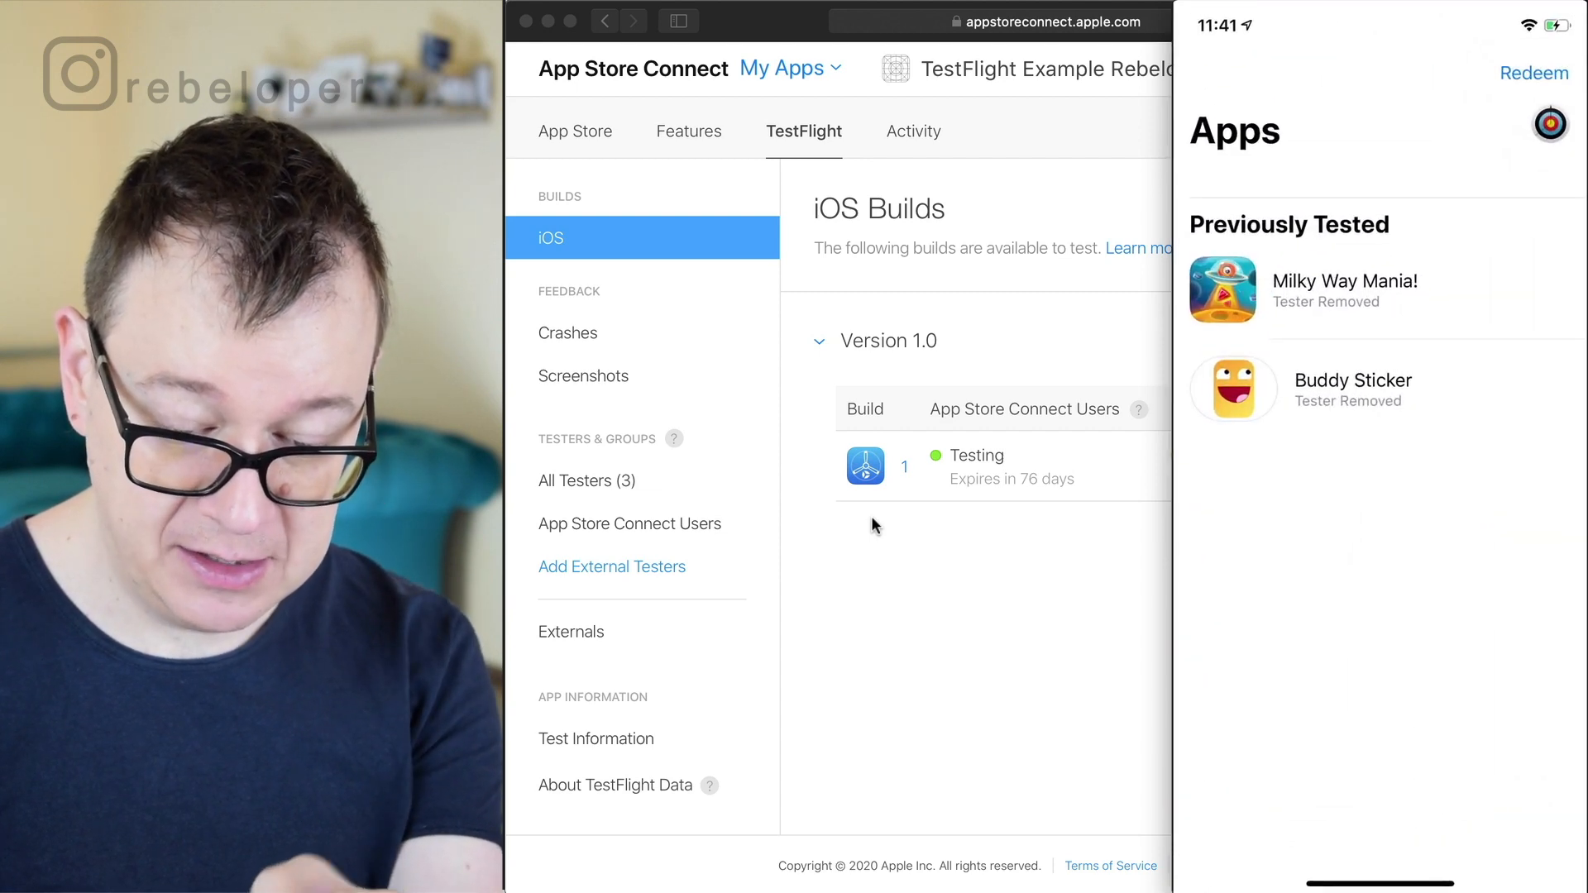
left_click(1533, 72)
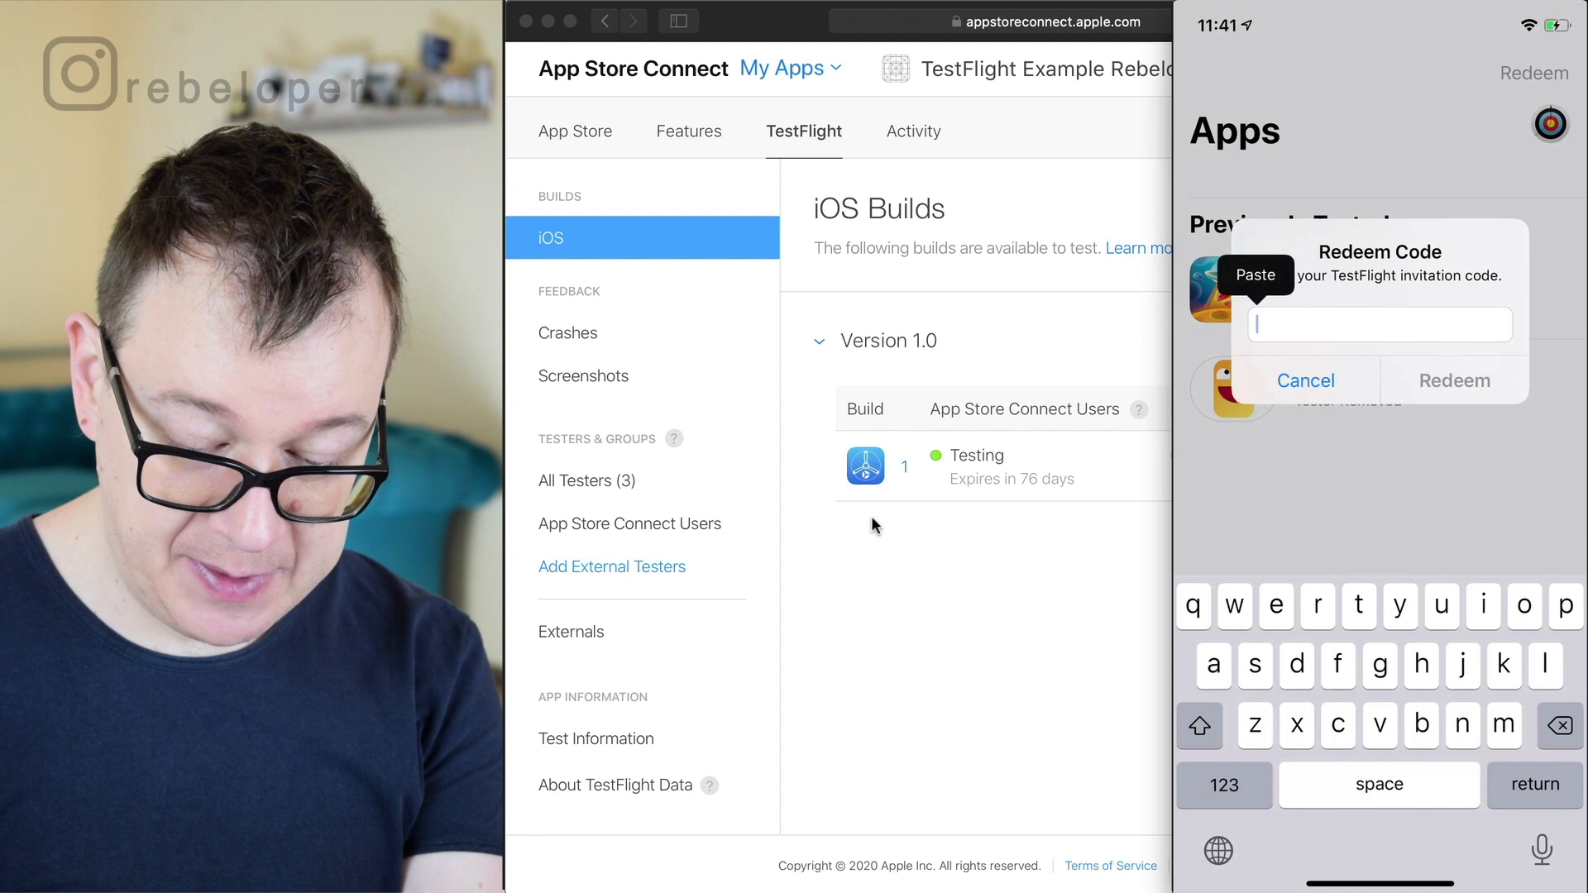
left_click(1305, 380)
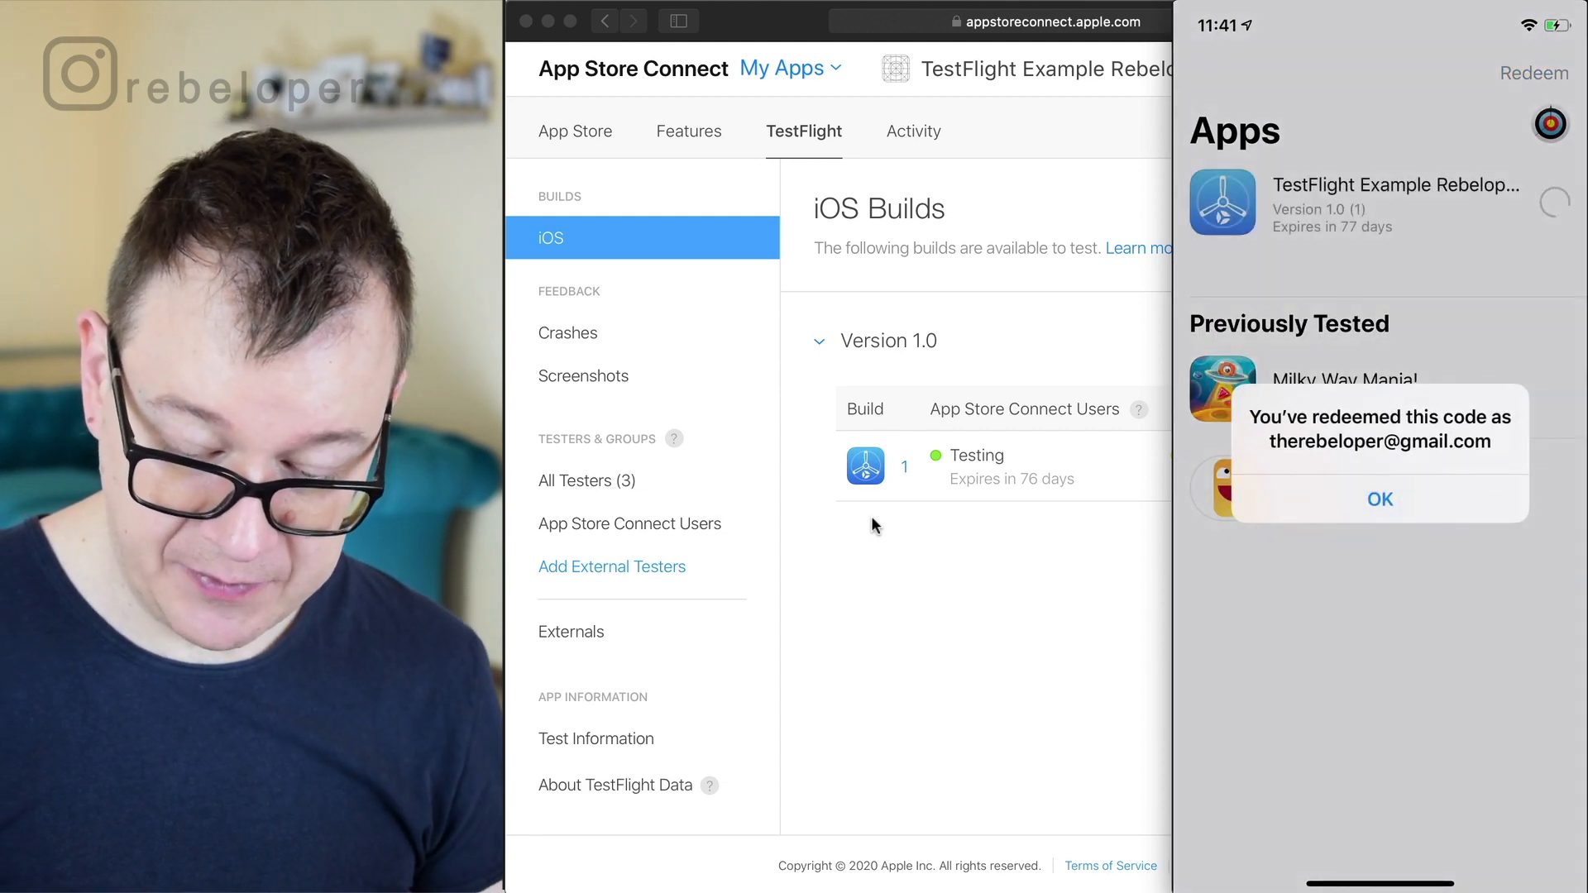
left_click(1379, 497)
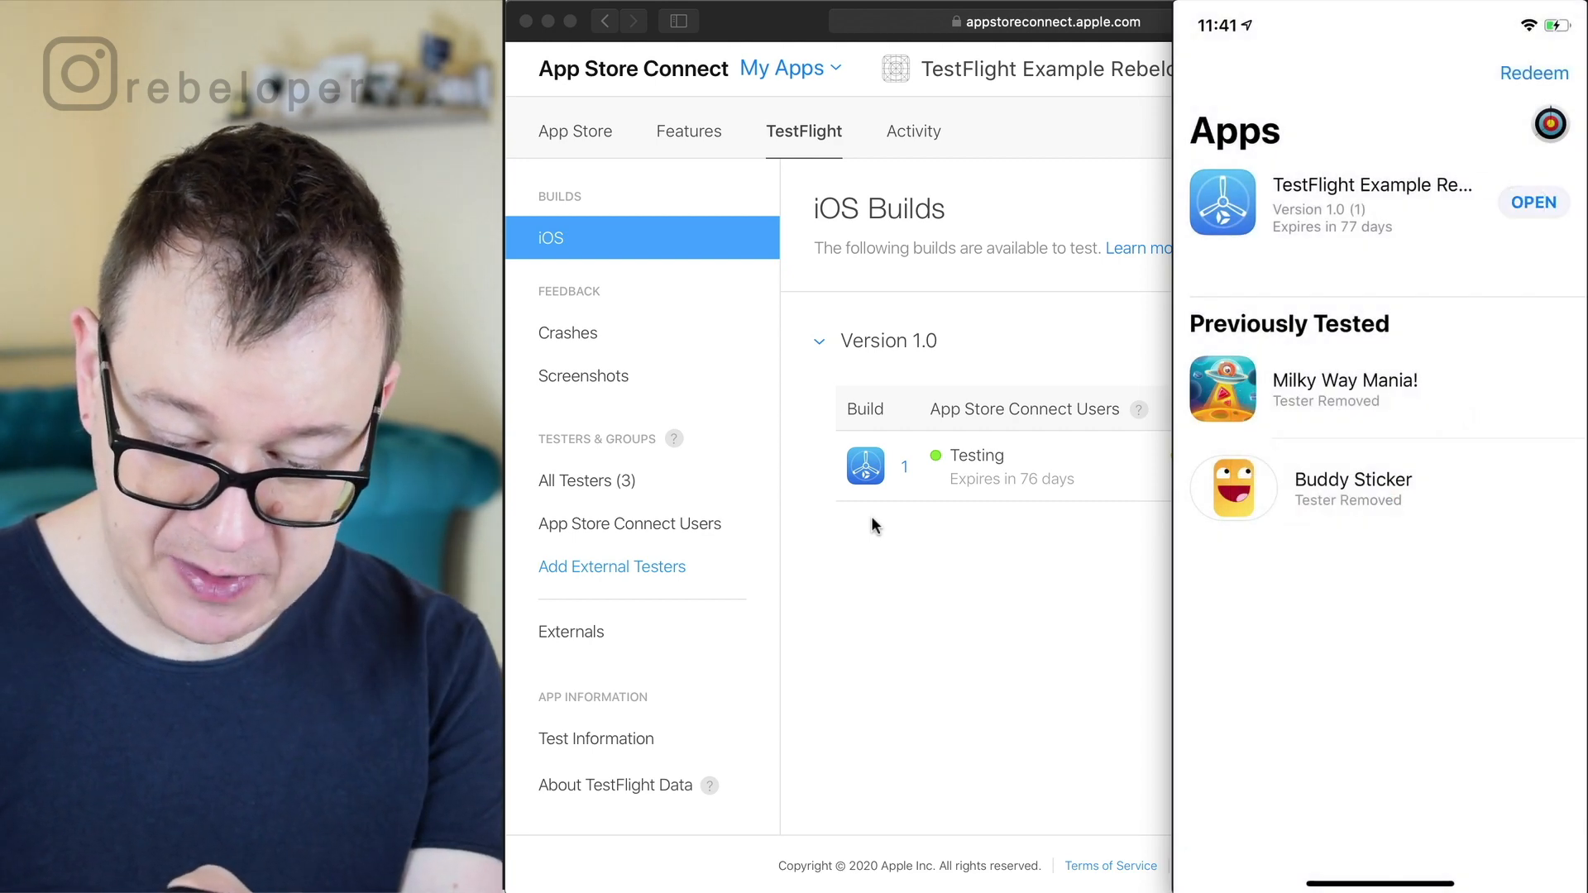
Open TestFlight Example Rebeloper and pass the From the Developer and Start Testing screens
left_click(1372, 202)
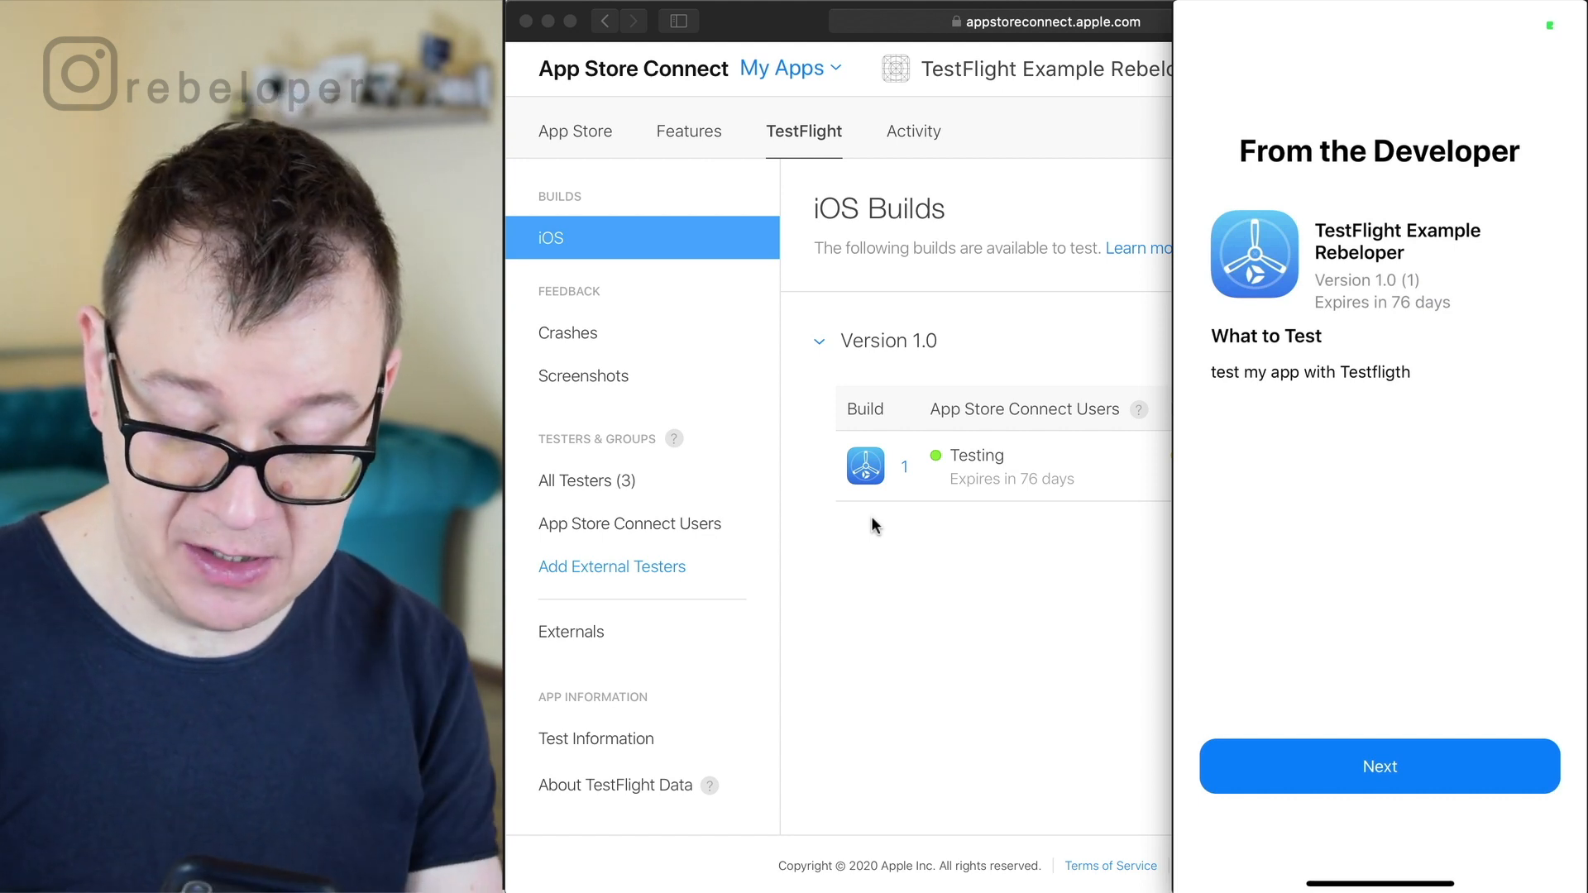
left_click(1379, 765)
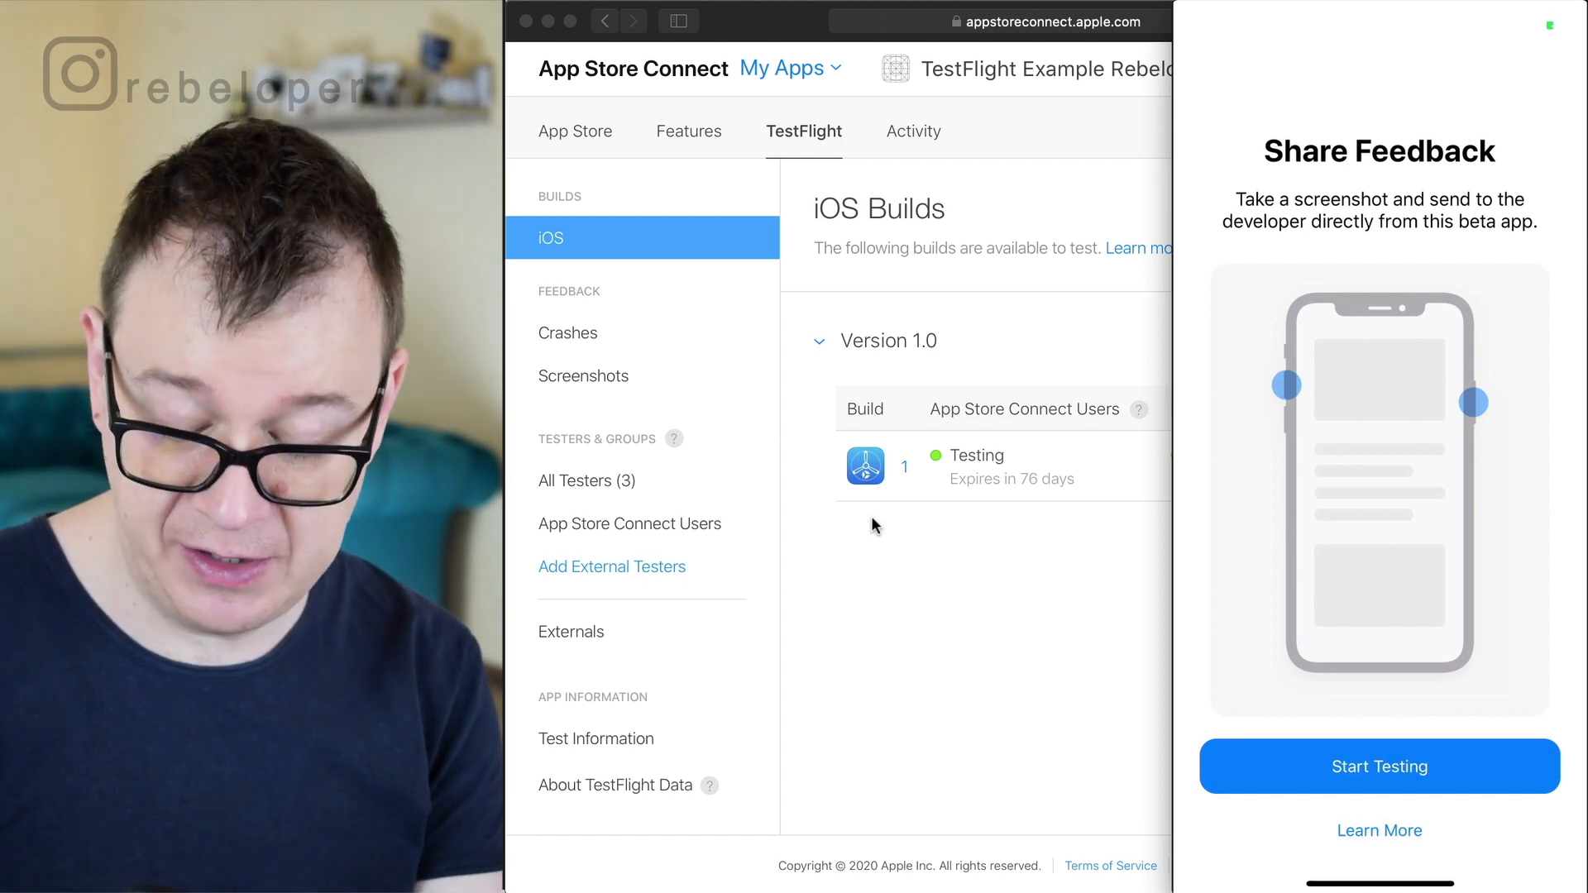
left_click(1378, 766)
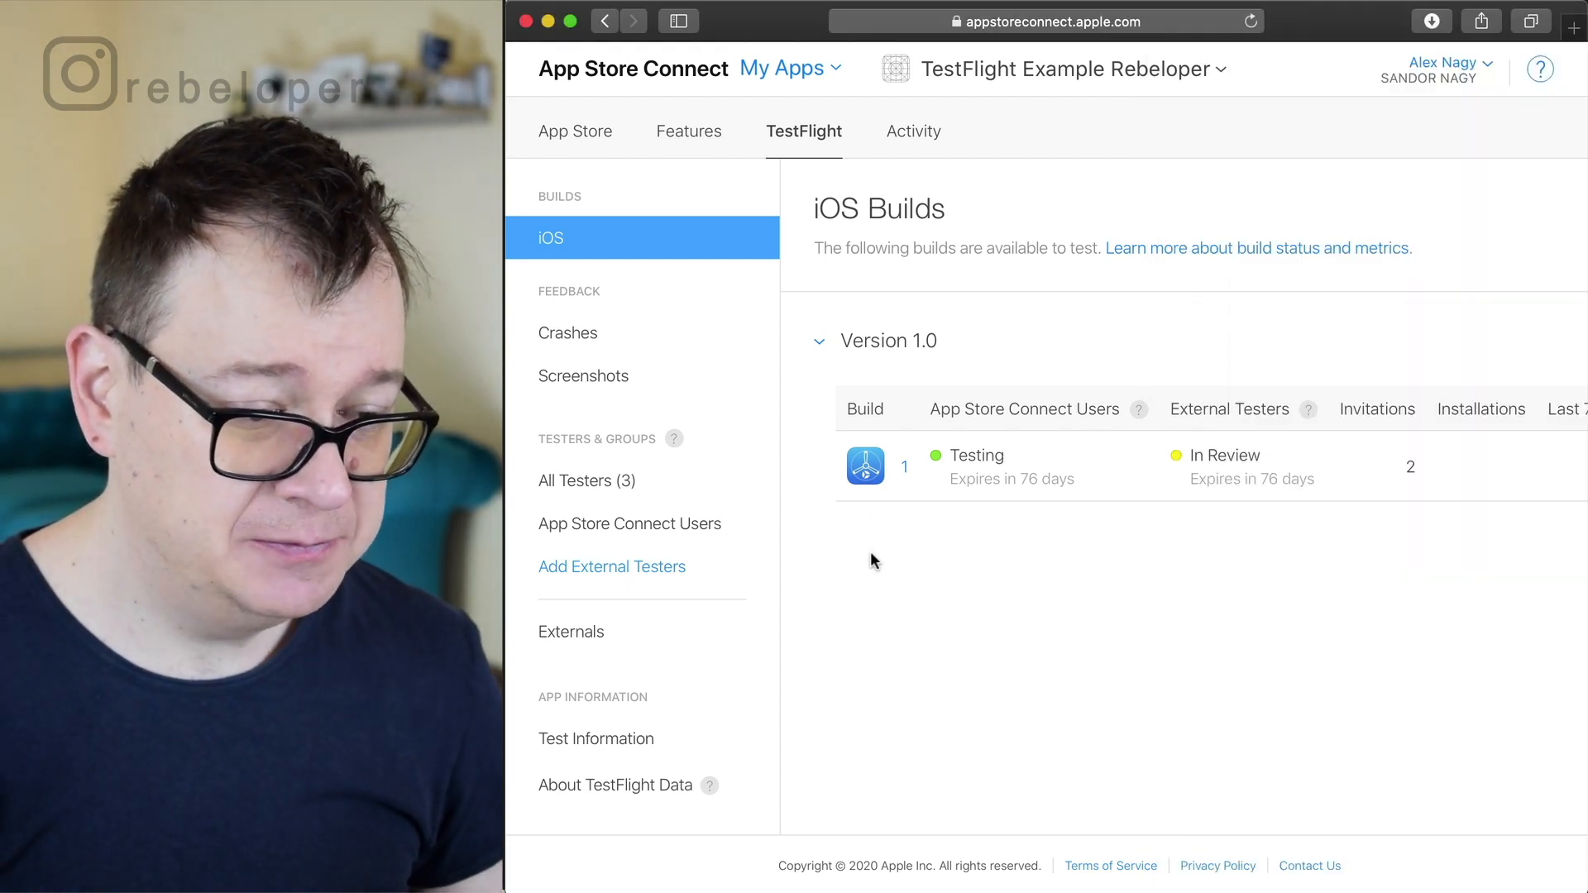
mouse_move(829, 144)
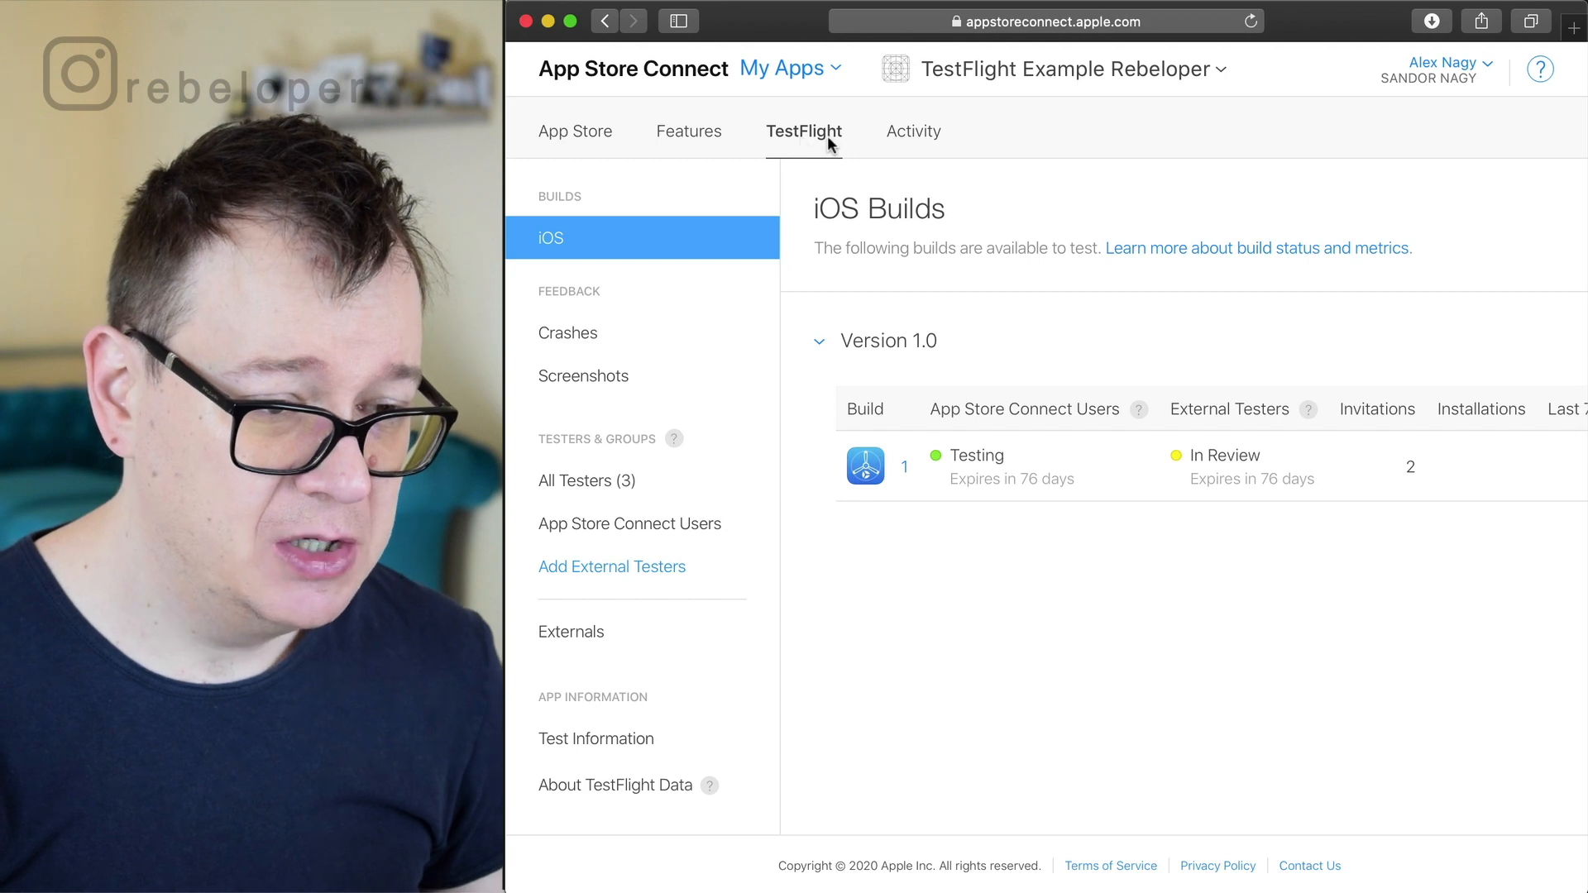
mouse_move(912, 131)
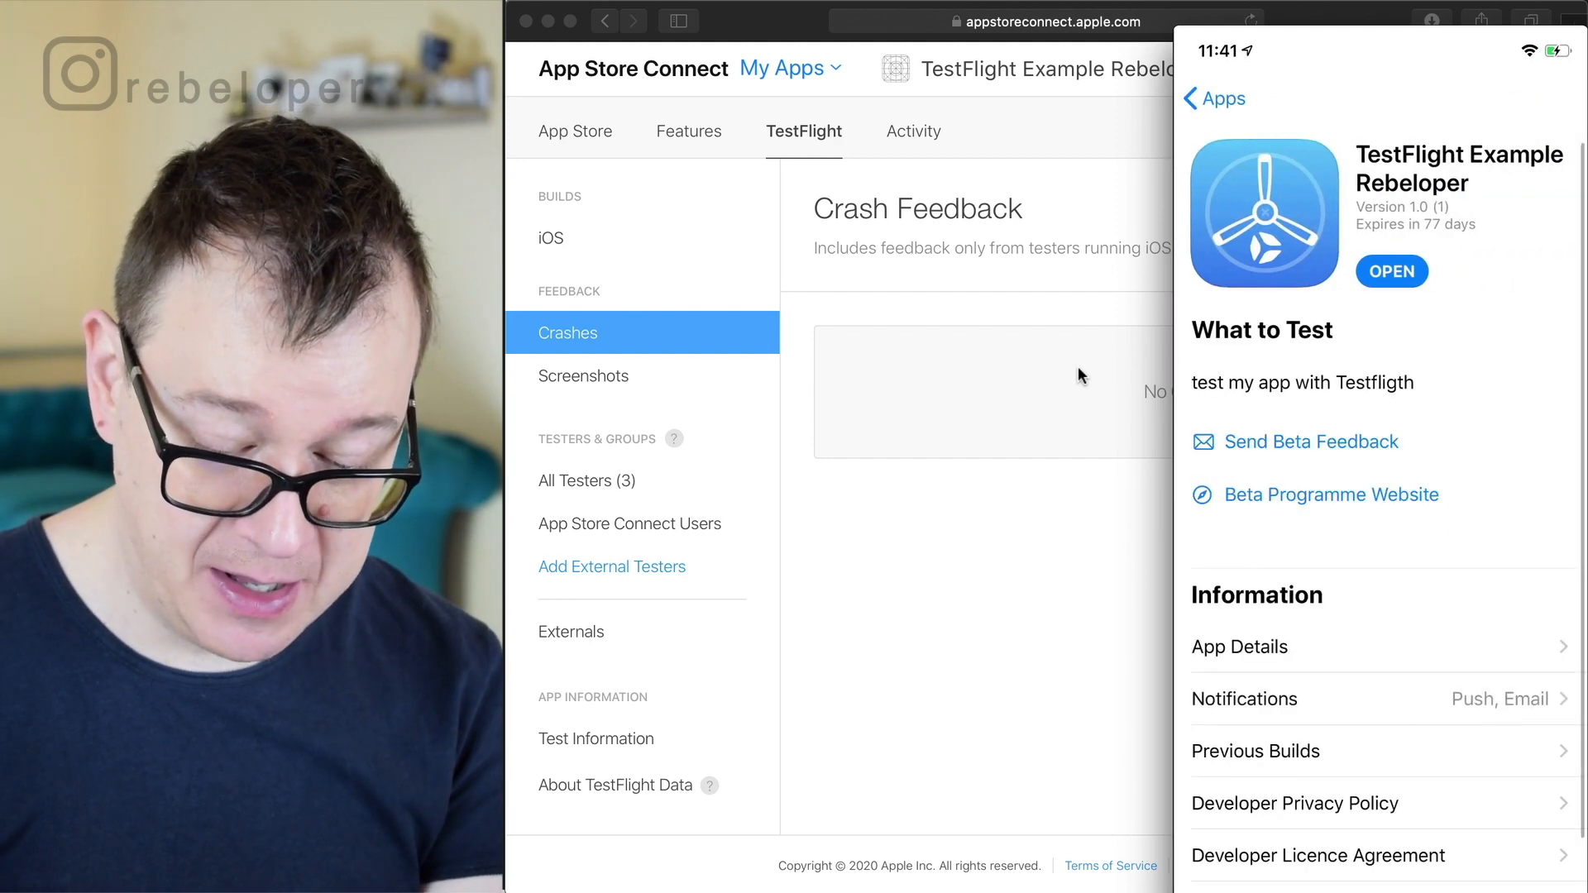
Capture a screenshot and start Send Beta Feedback for TestFlight Example Rebeloper
left_click(1214, 98)
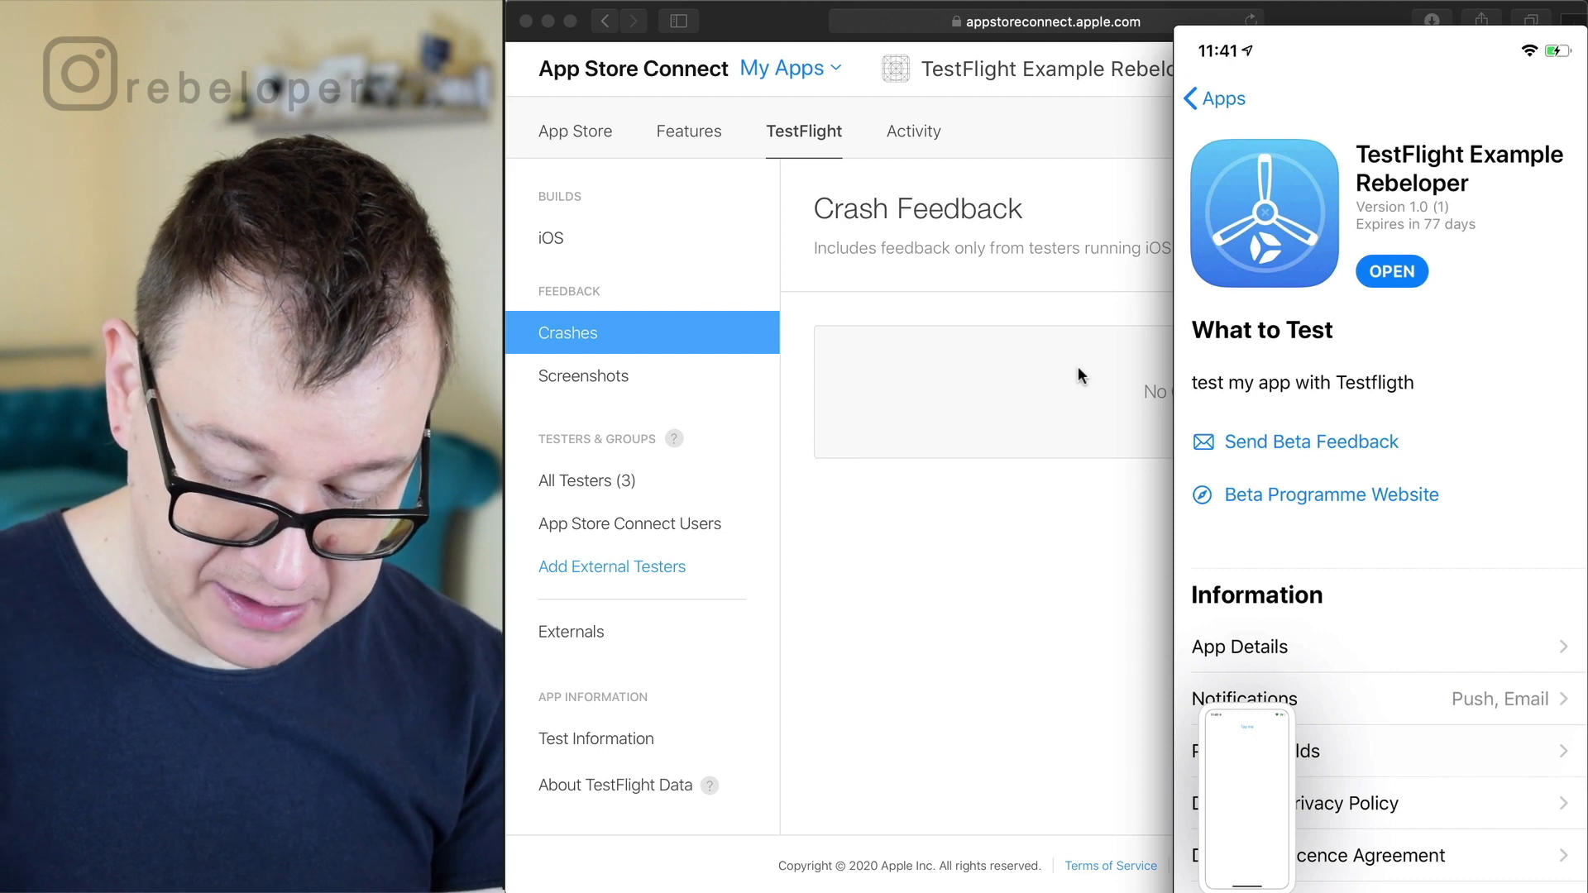
left_click(1309, 441)
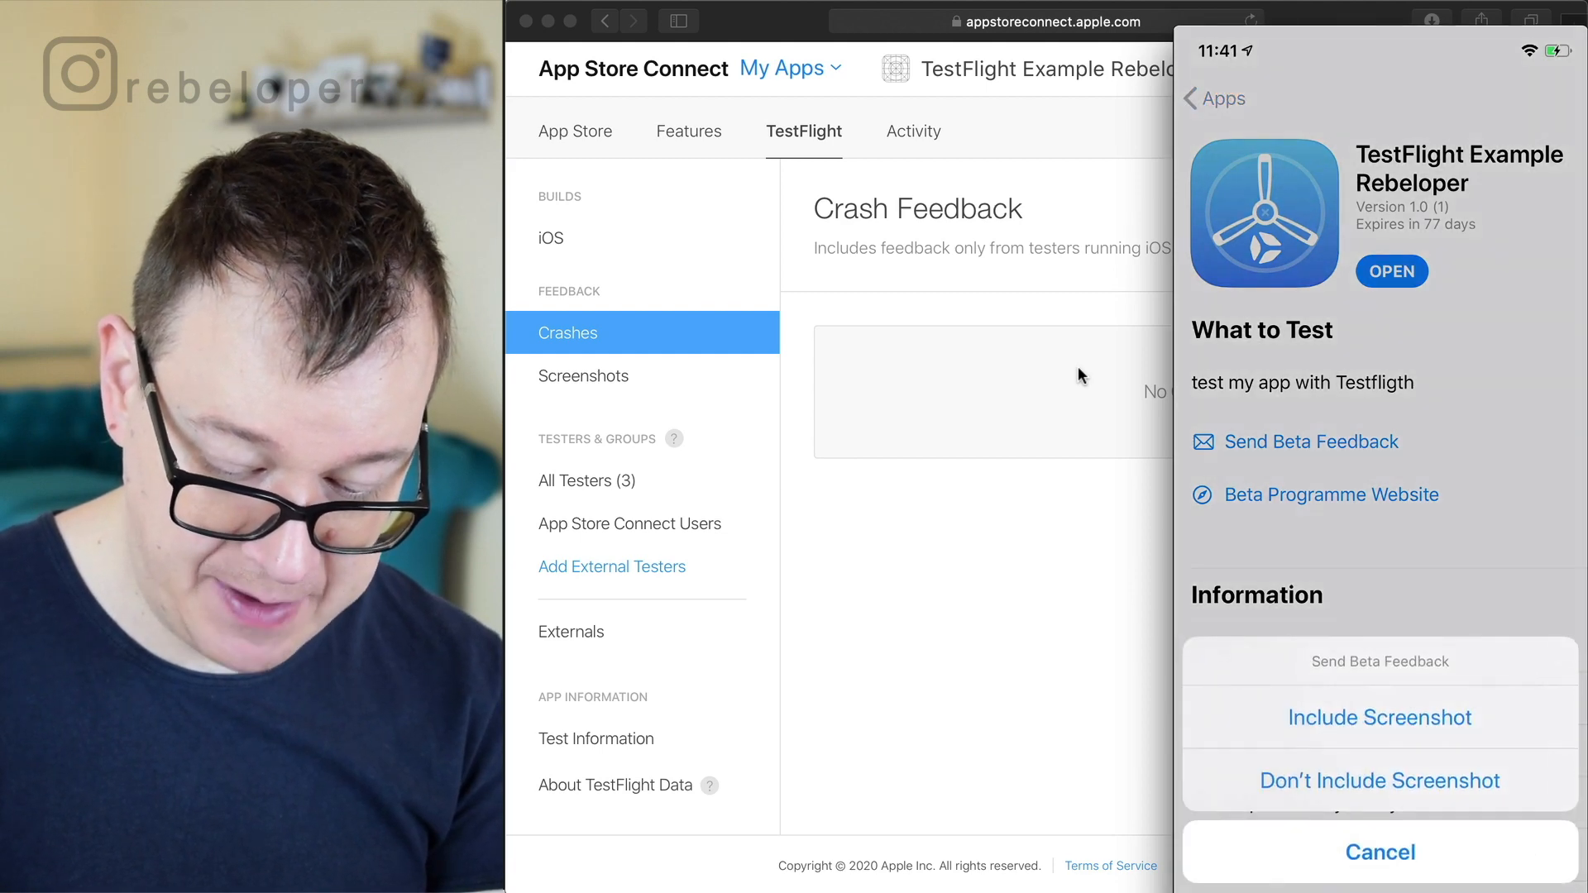
Attach the beta app screenshot from All Photos to the feedback
left_click(1379, 717)
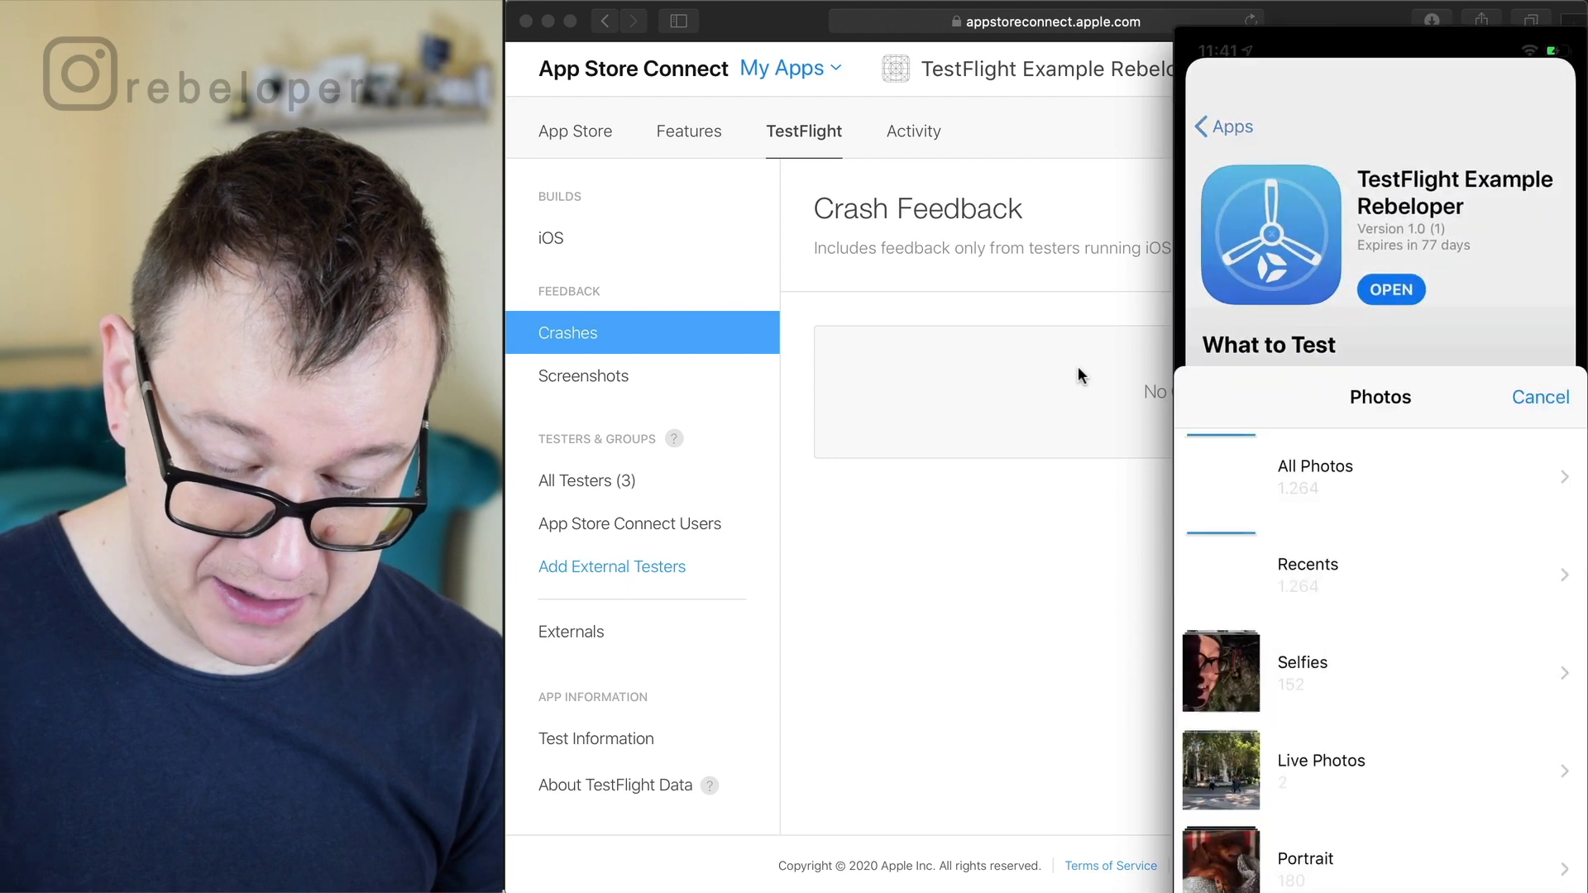
left_click(1313, 476)
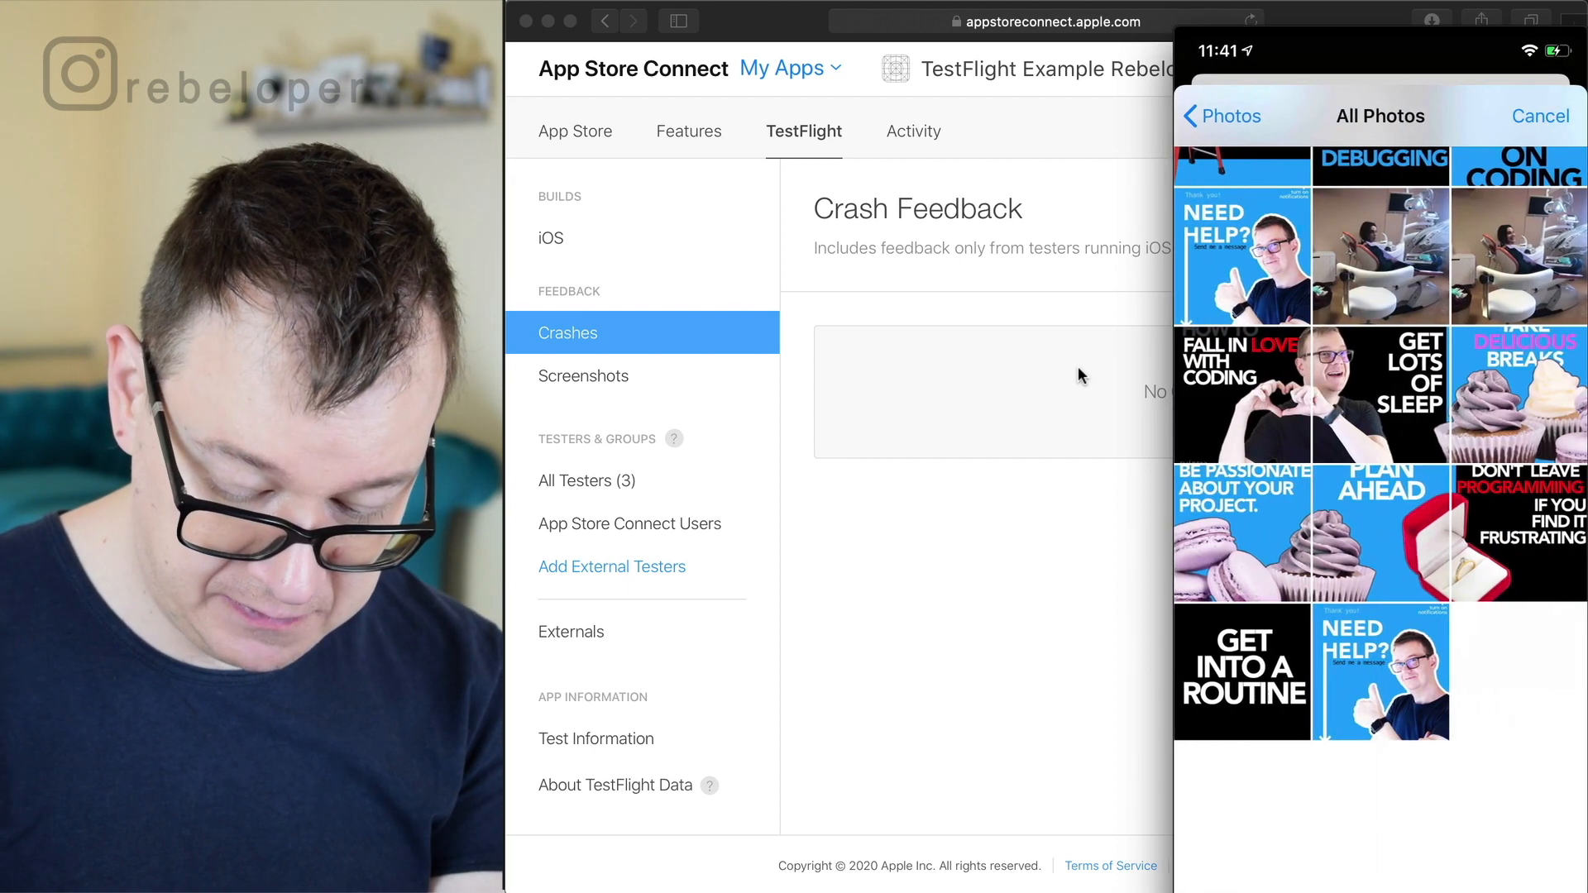
left_click(1540, 116)
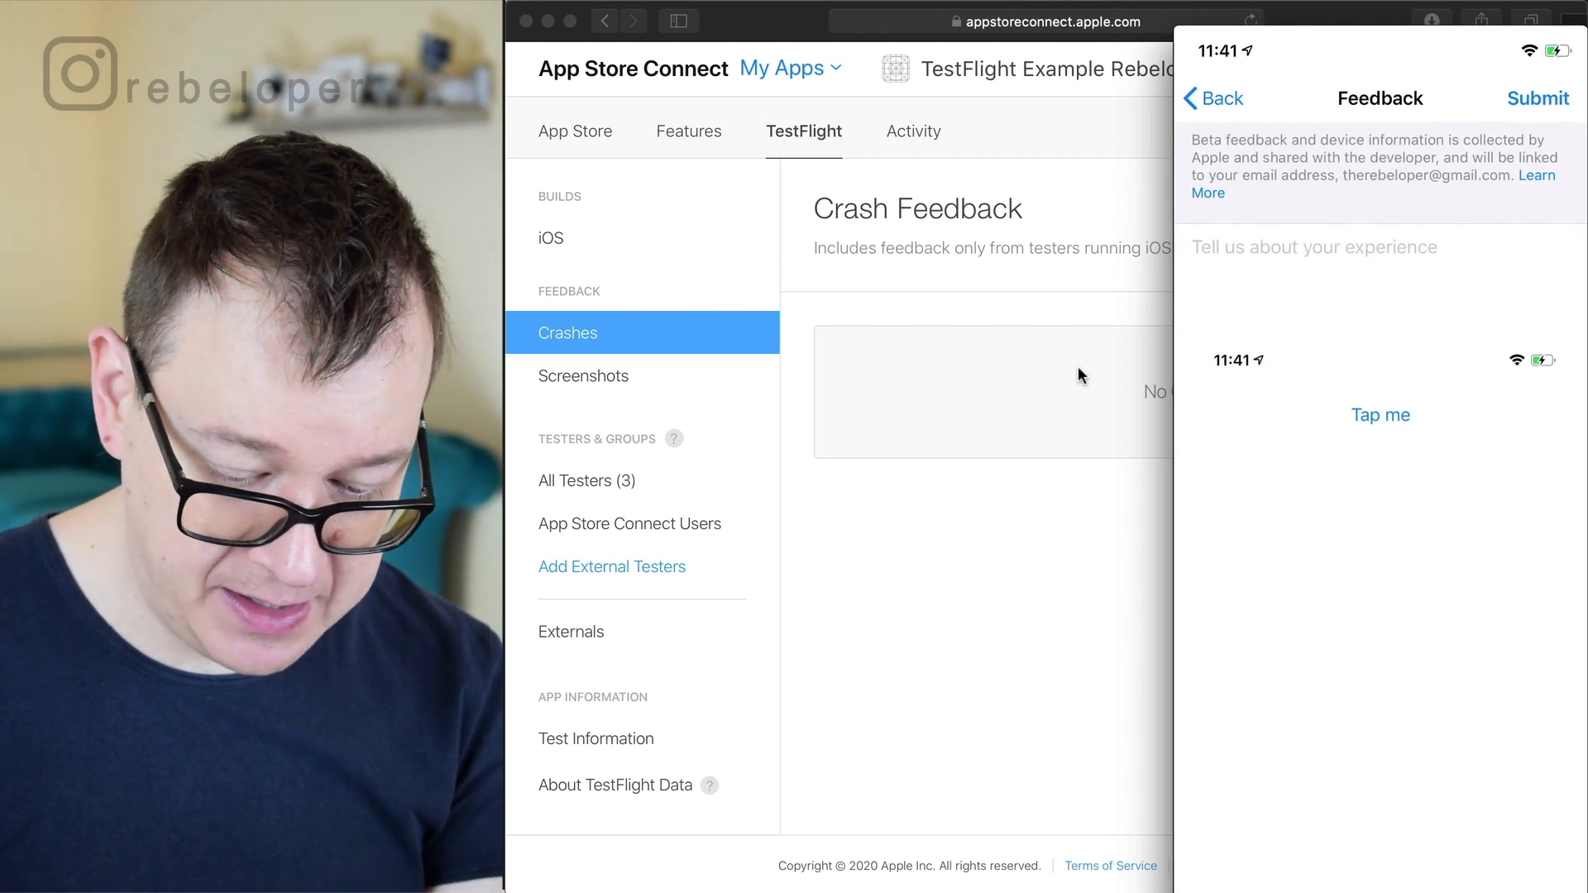
Describe the crash as 'Something happened and it crashed when I tapped on the button' and submit
left_click(1312, 246)
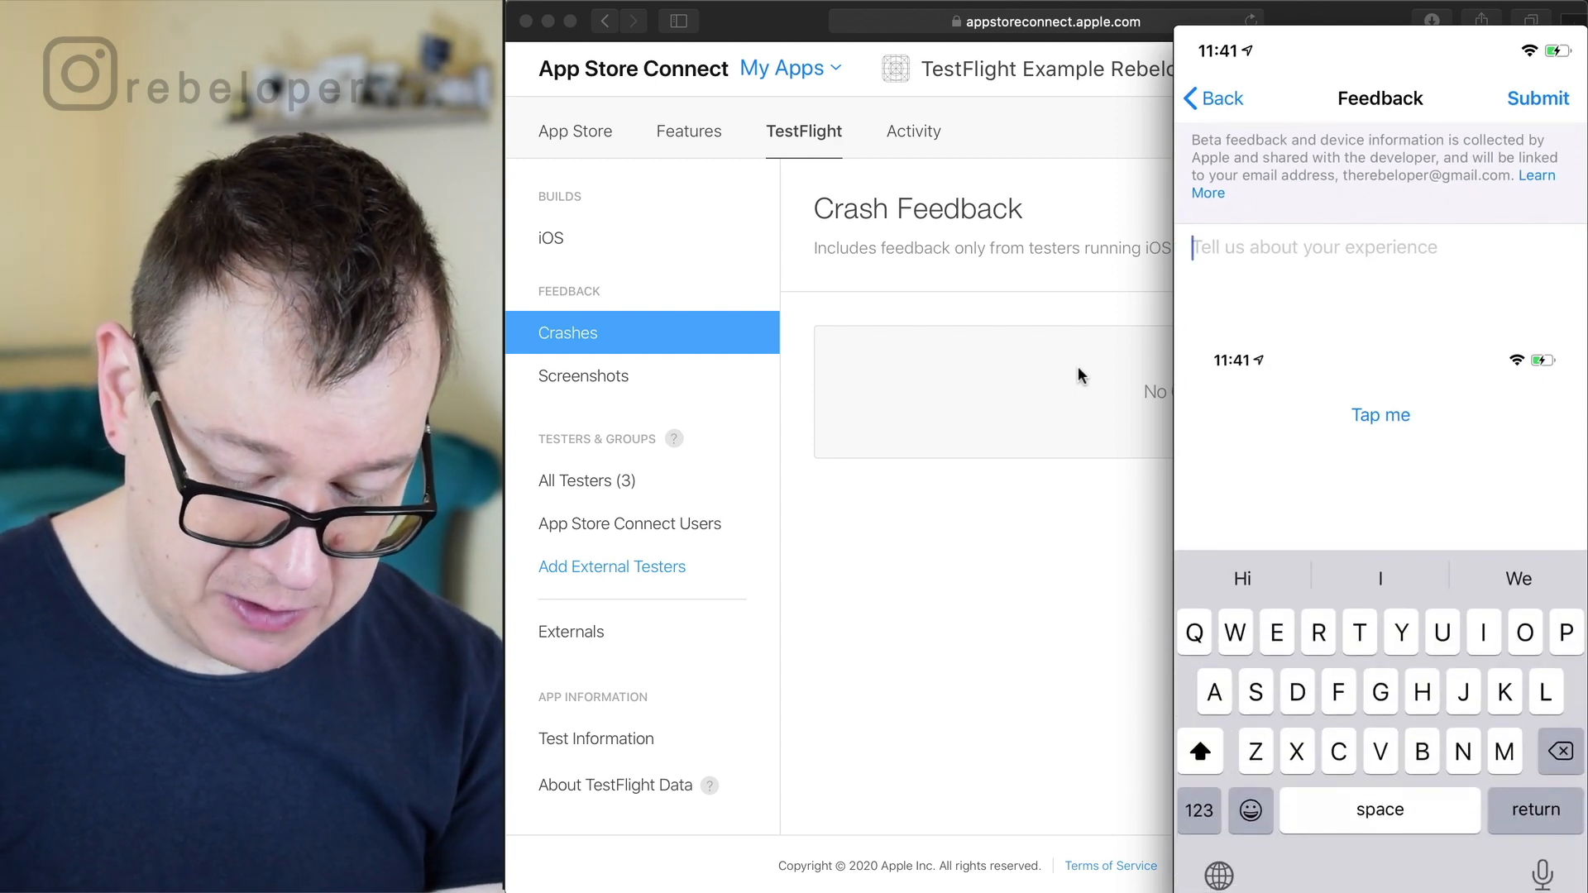
type("Something happened and it crashed when I tapped on the button")
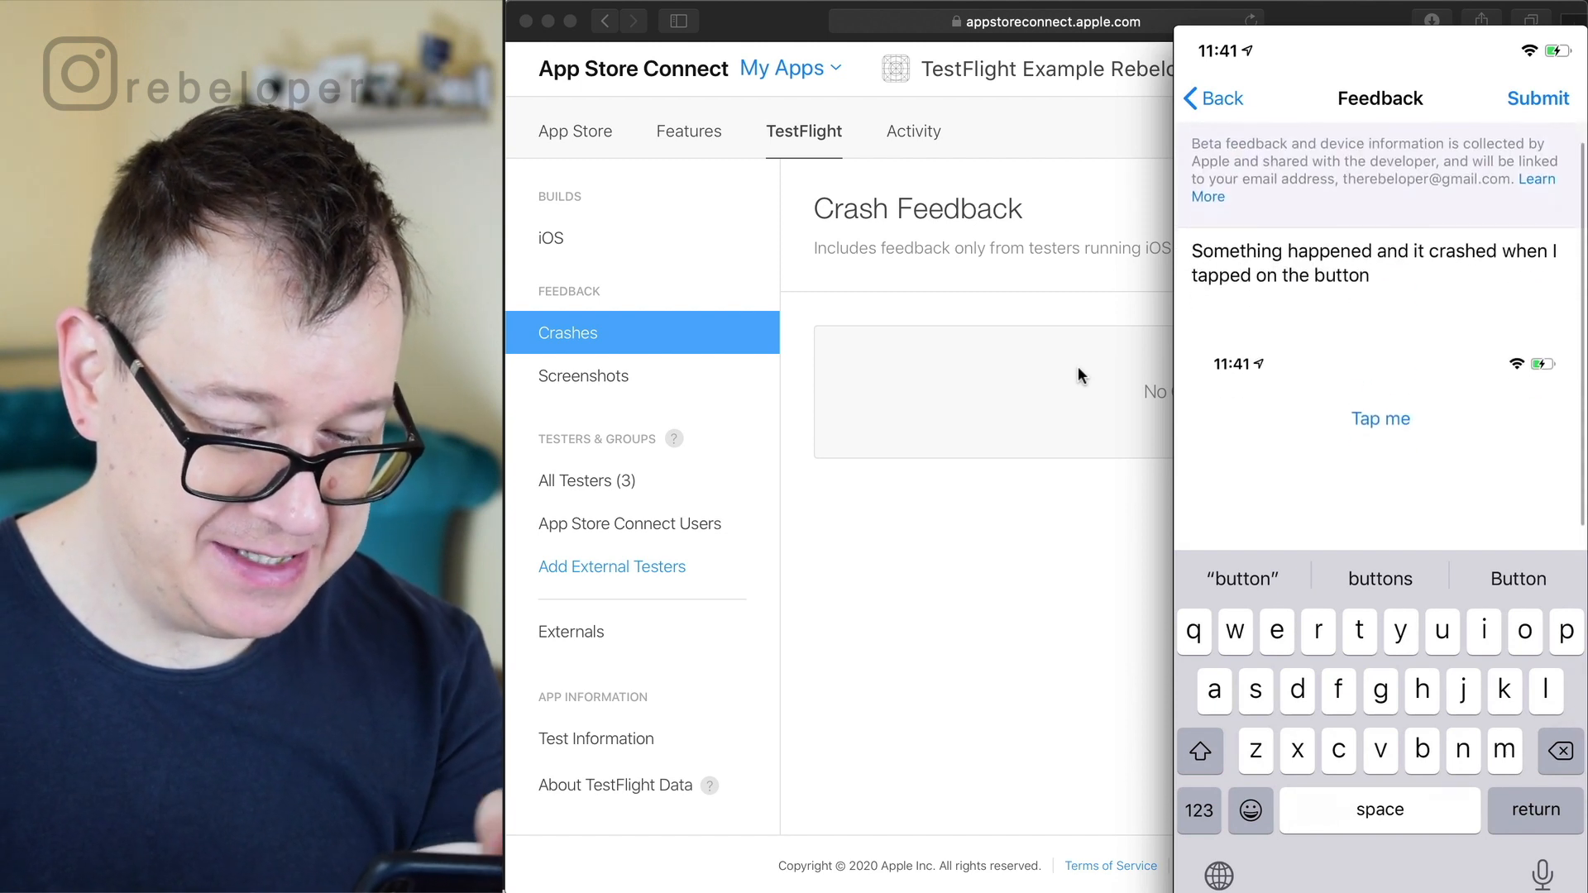
left_click(1214, 99)
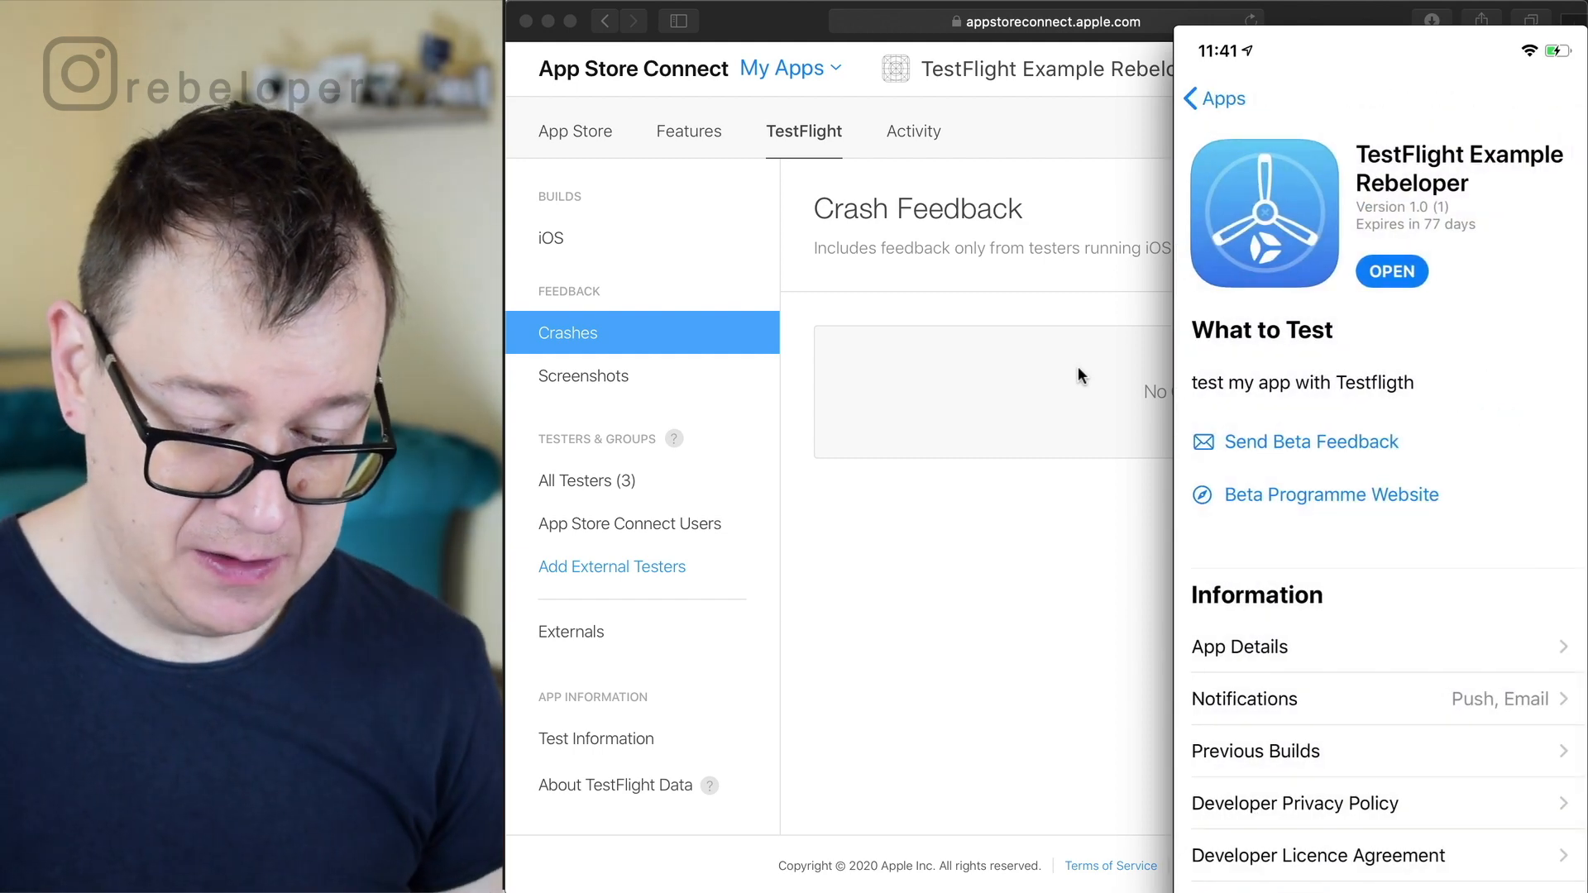
scroll("down", 3)
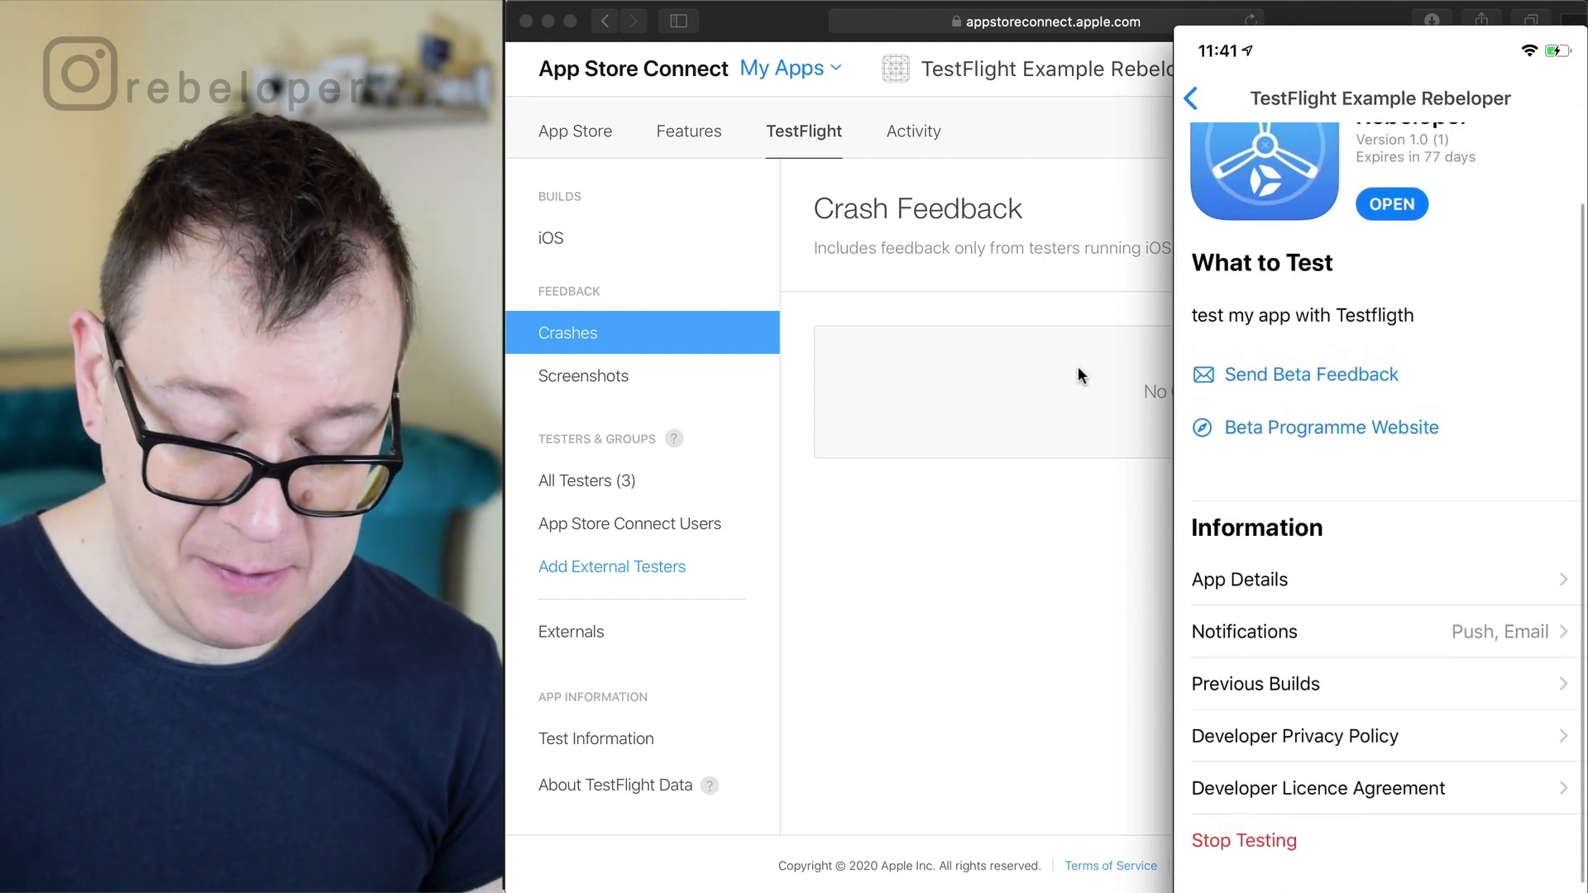